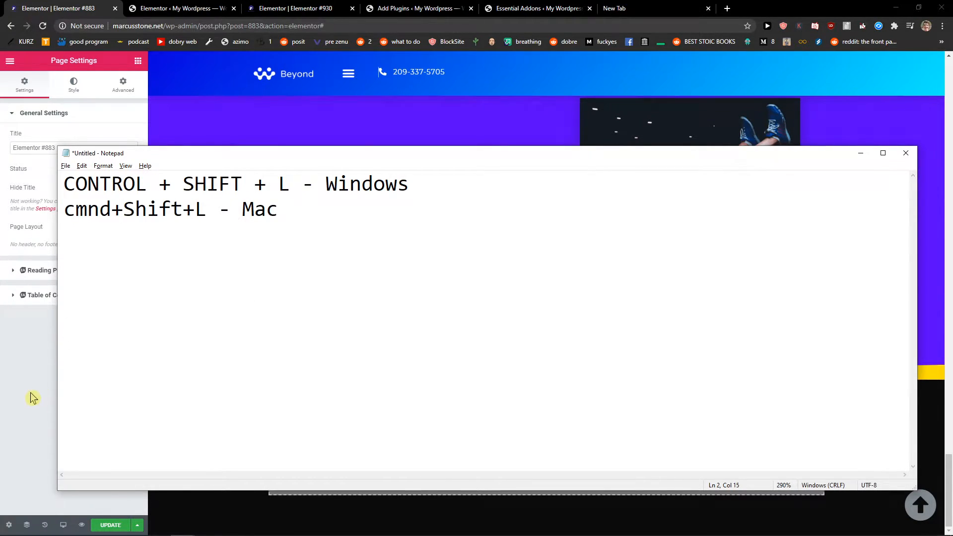
Minimize the Notepad shortcut notes to reveal the Elementor fitness page editor
left_click(905, 153)
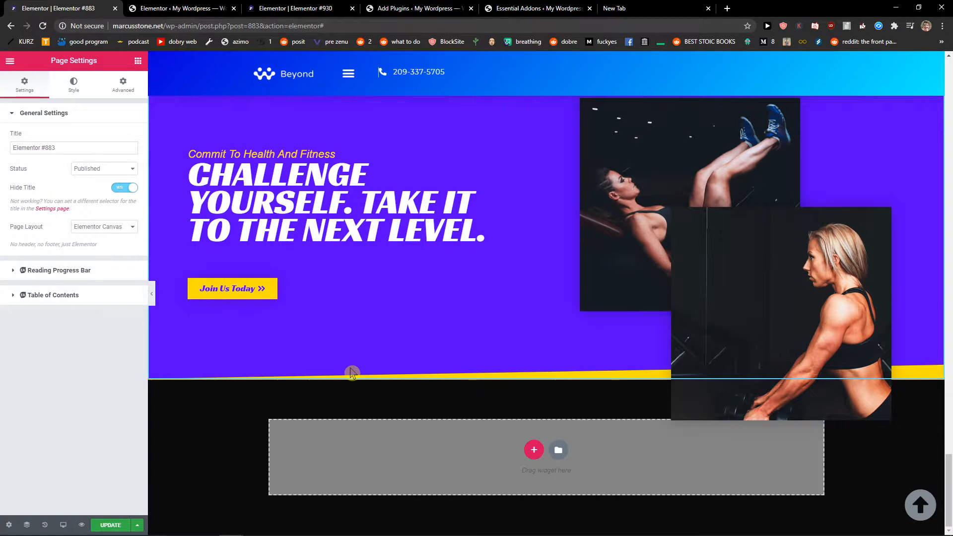
Insert the black 'Subscribe To Our Newsletter' block from the Library's Subscribe category
left_click(558, 449)
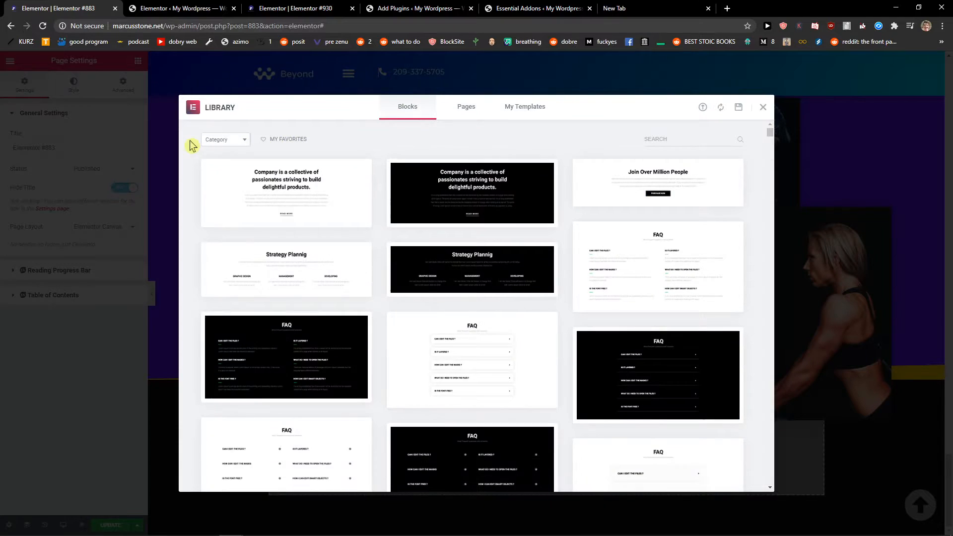
left_click(225, 139)
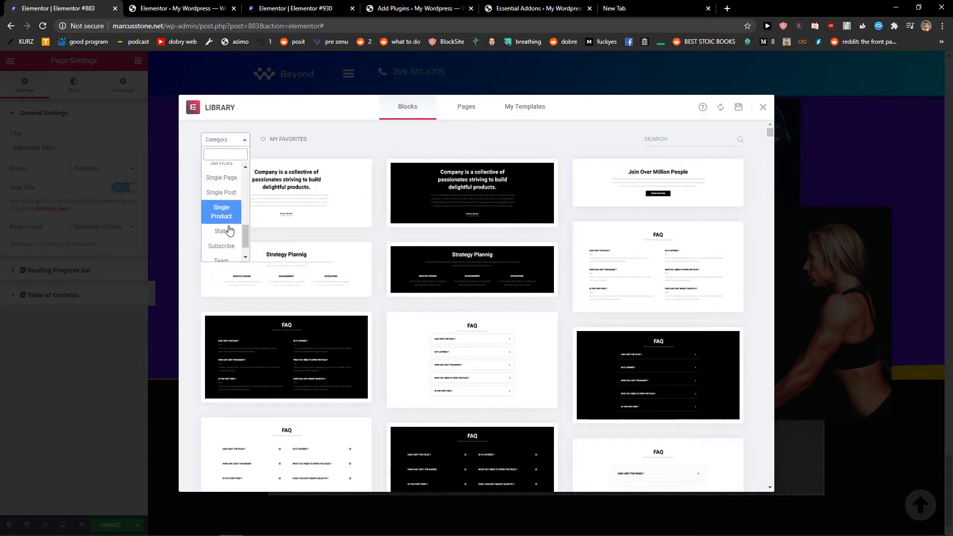
left_click(221, 245)
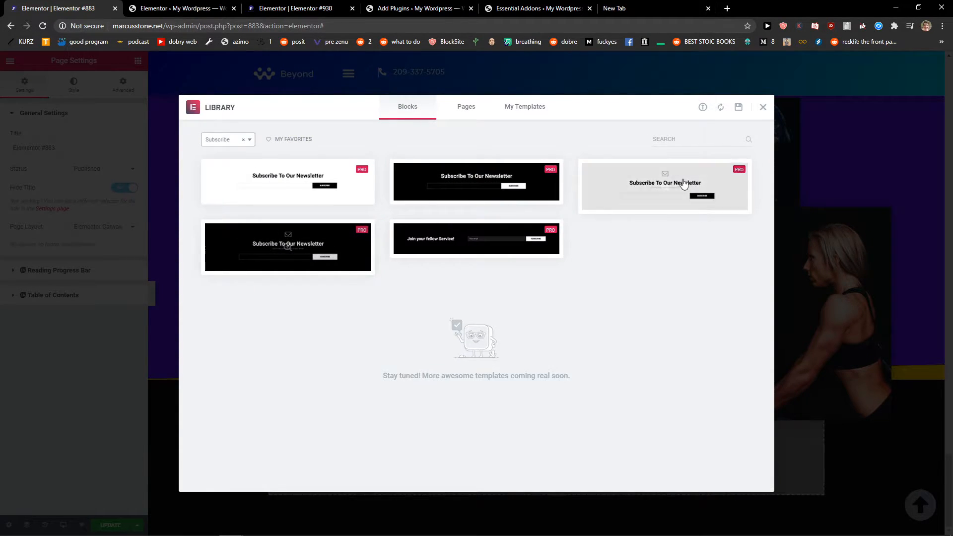
mouse_move(528, 212)
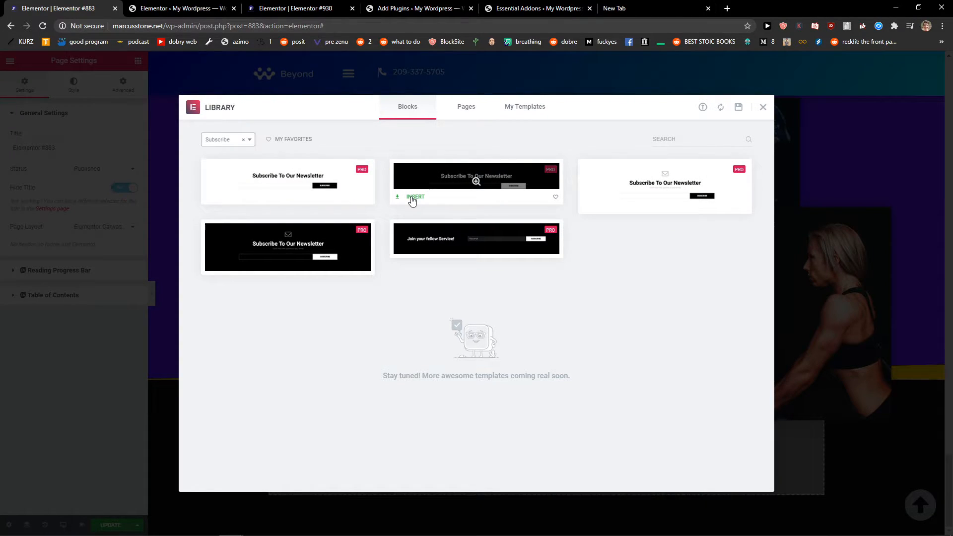
left_click(414, 197)
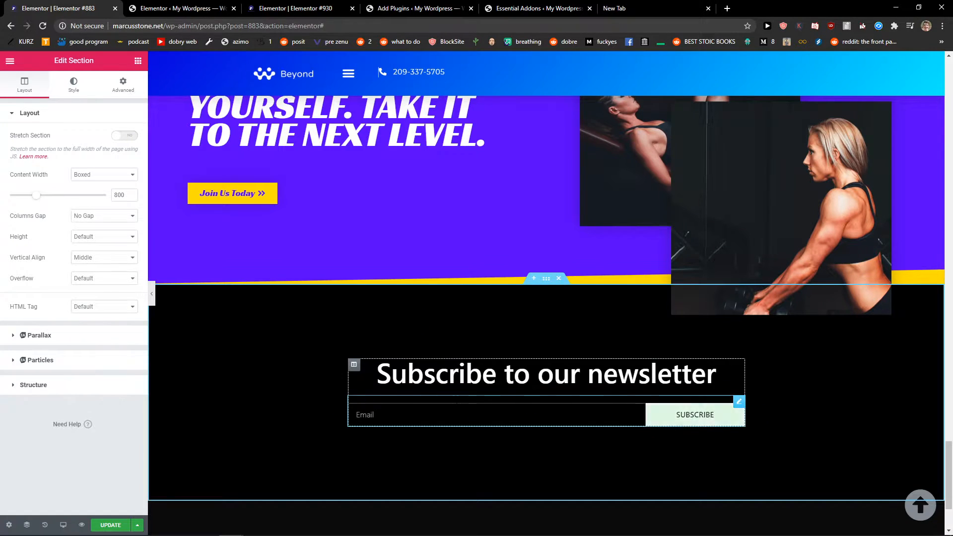
Scroll to the newsletter block and select its form widget to open Edit Form
scroll("down", 3)
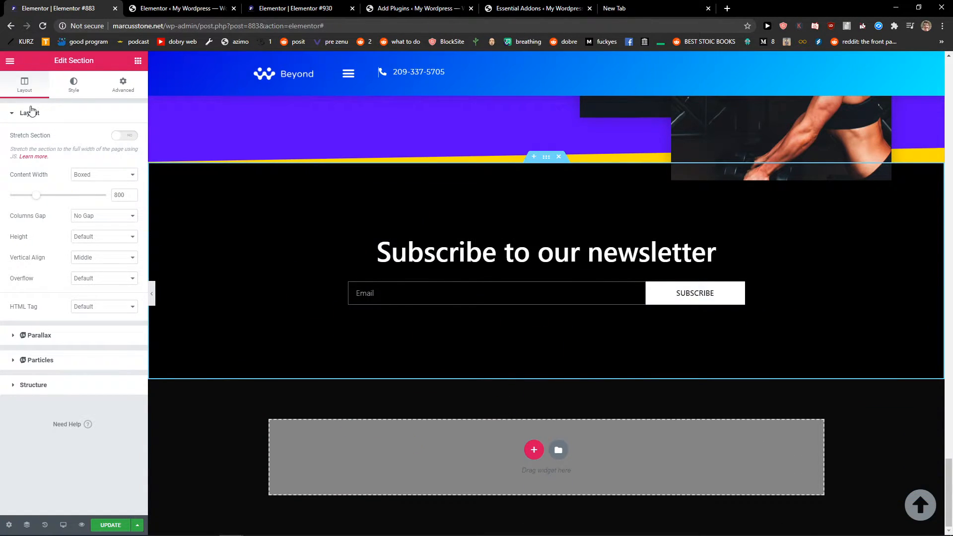
left_click(545, 251)
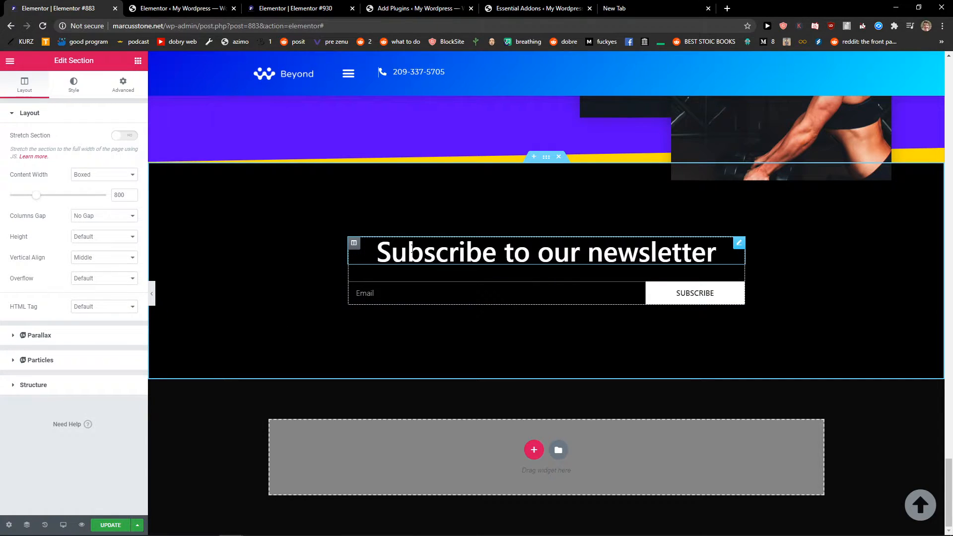
left_click(546, 252)
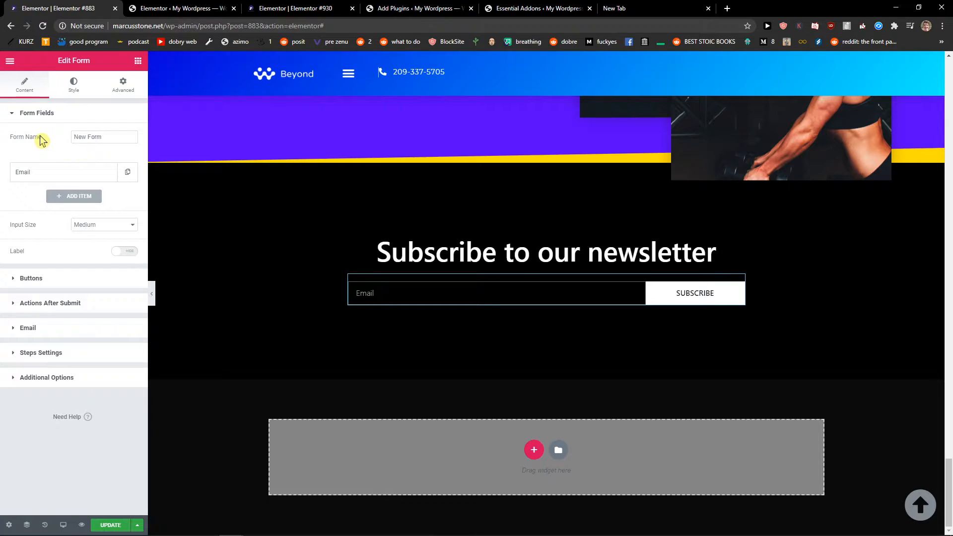
Expand the Email field and review its Email type, advanced options and 75% width
double_click(87, 137)
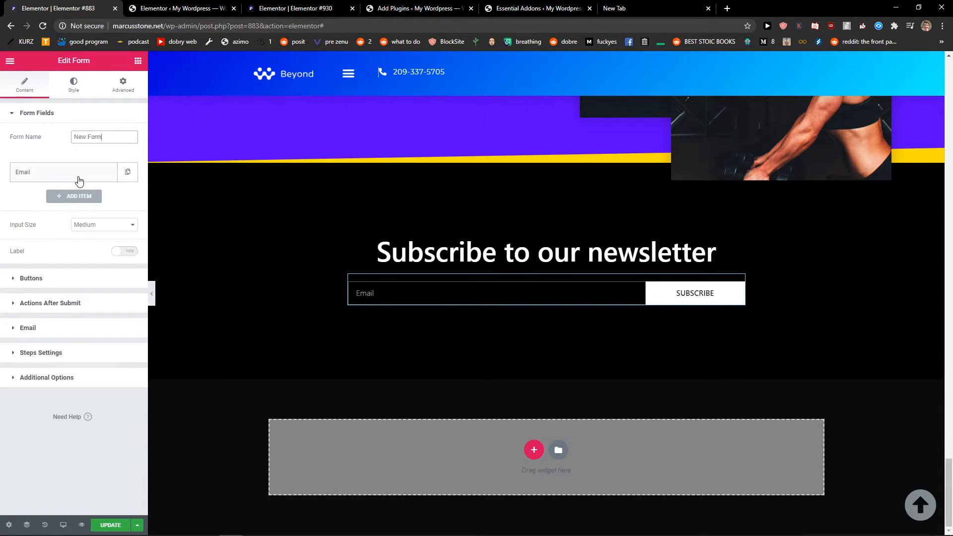
left_click(64, 172)
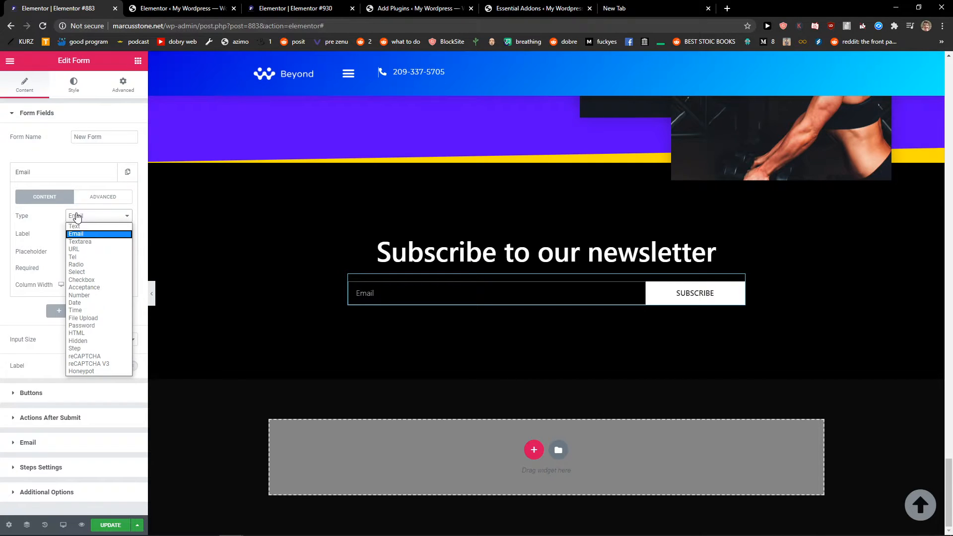
left_click(76, 234)
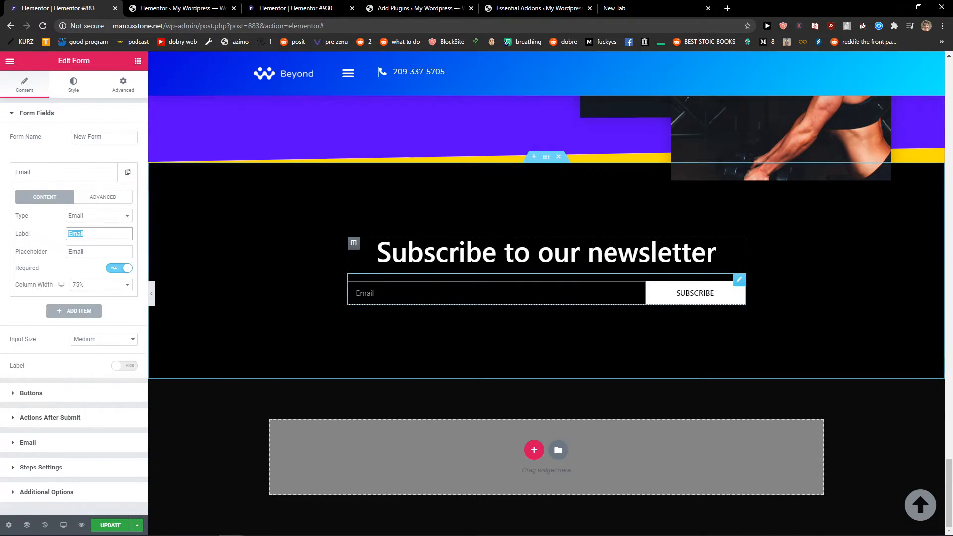
left_click(103, 197)
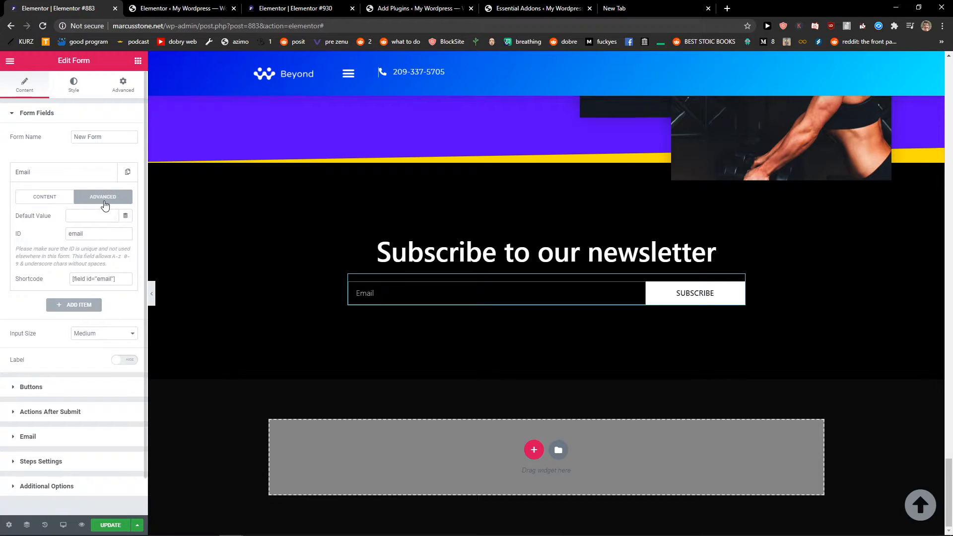
left_click(100, 234)
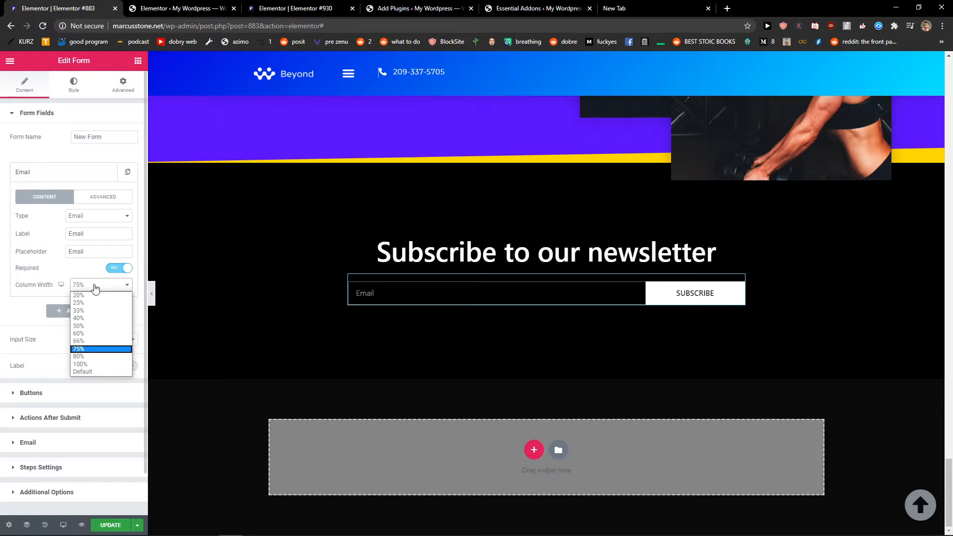
left_click(78, 349)
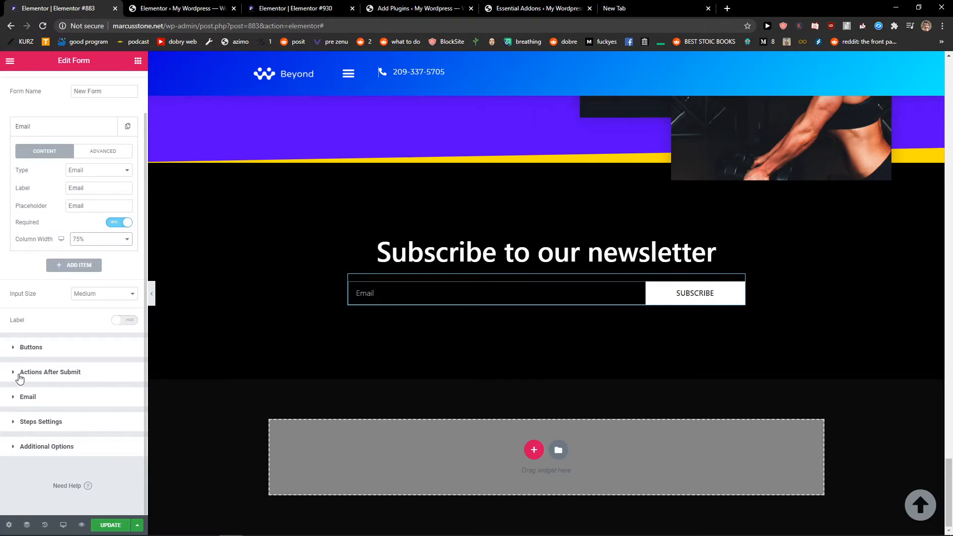
Expand the Buttons, Actions After Submit and Email notification sections of the form
left_click(31, 347)
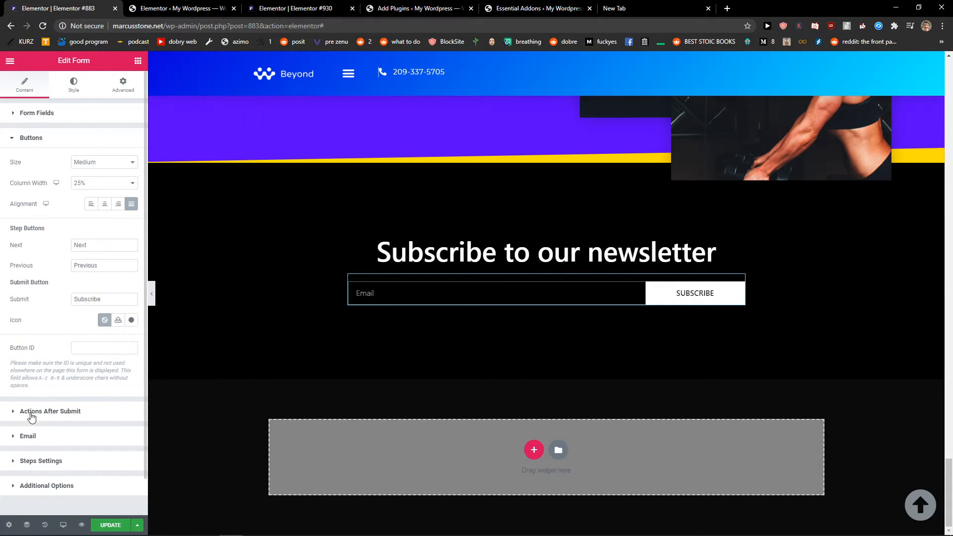
left_click(50, 411)
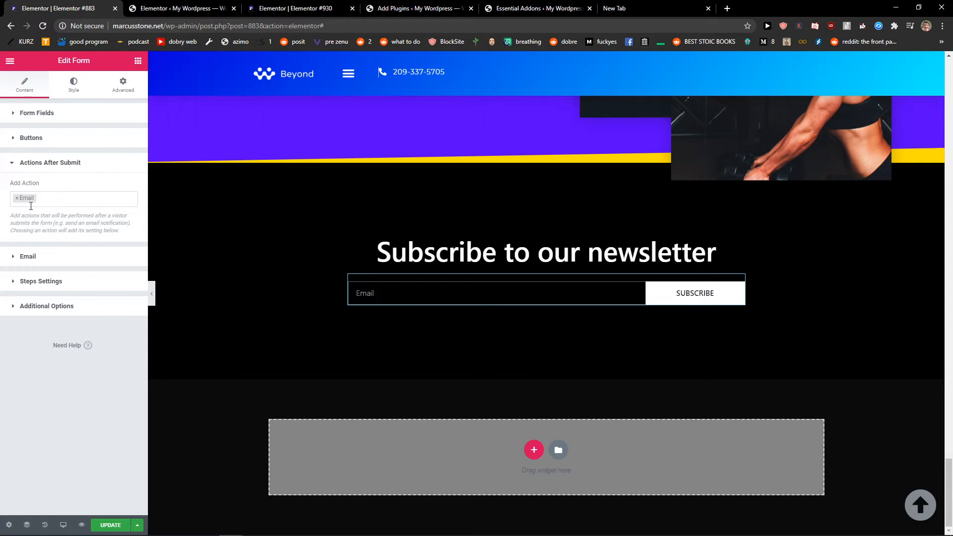
left_click_drag(21, 215, 113, 230)
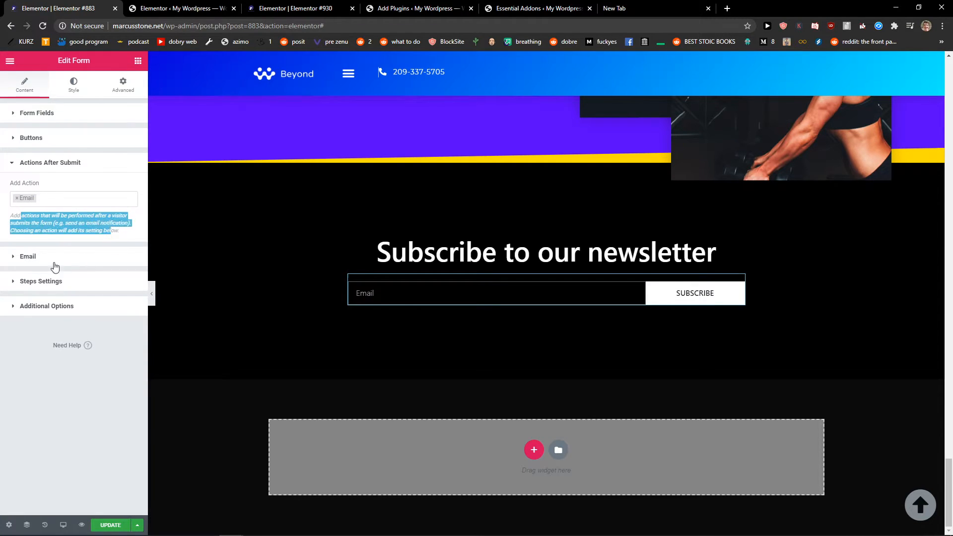
left_click(28, 257)
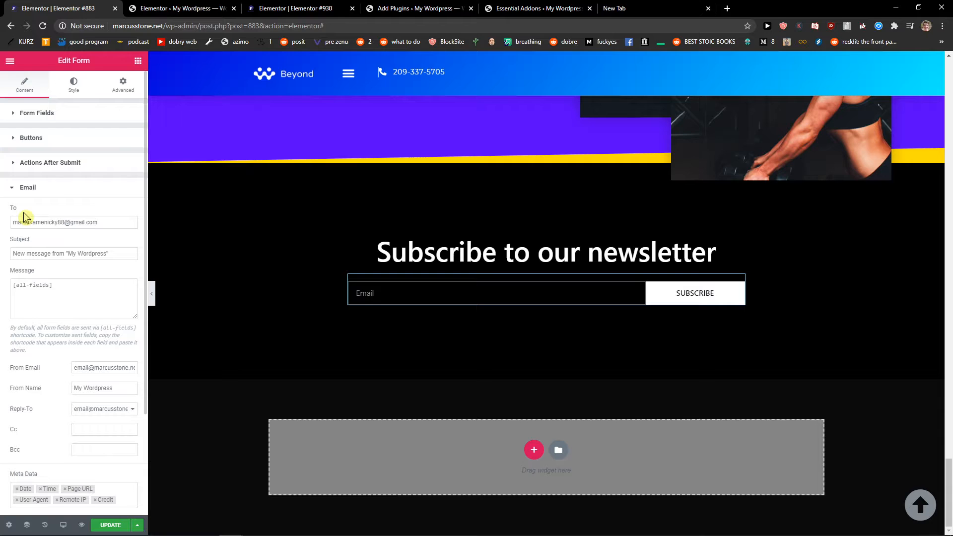
double_click(55, 222)
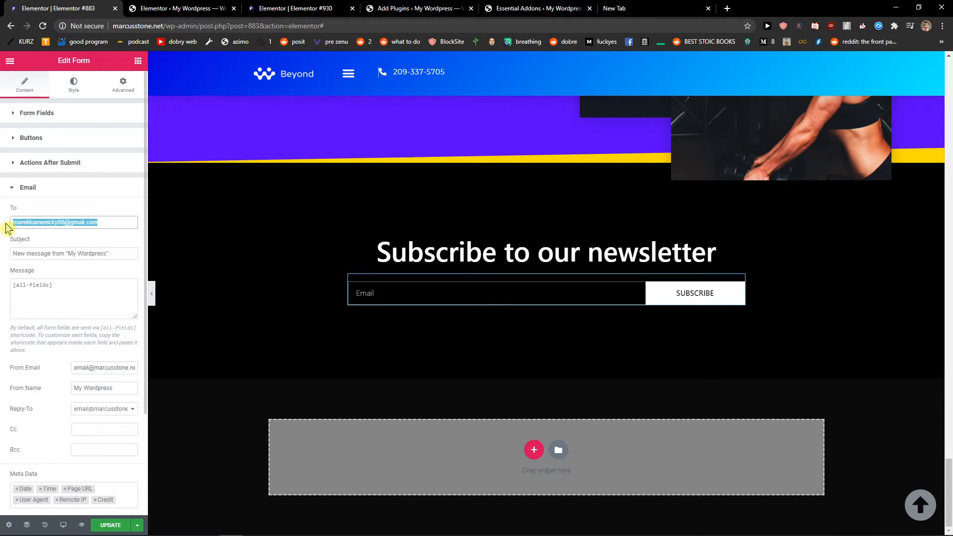
left_click(99, 254)
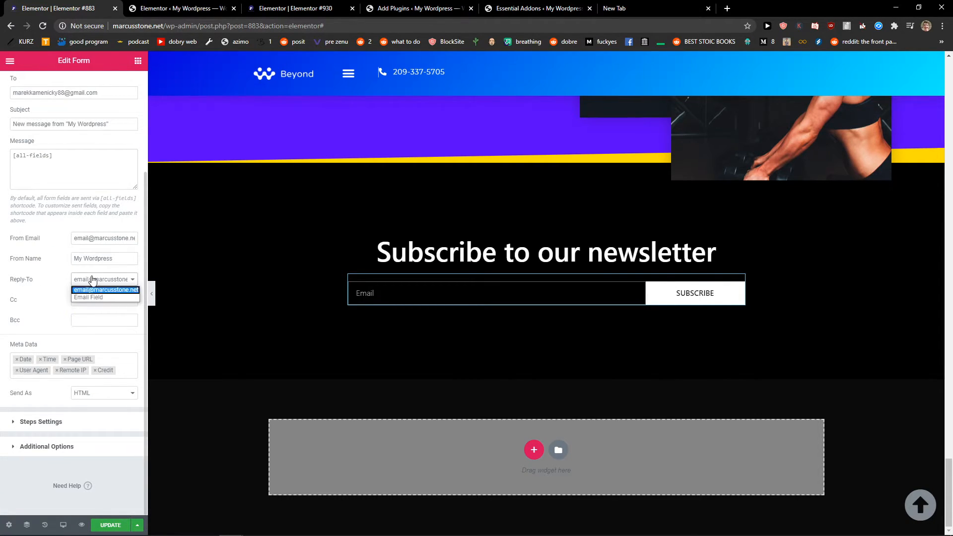
left_click(104, 290)
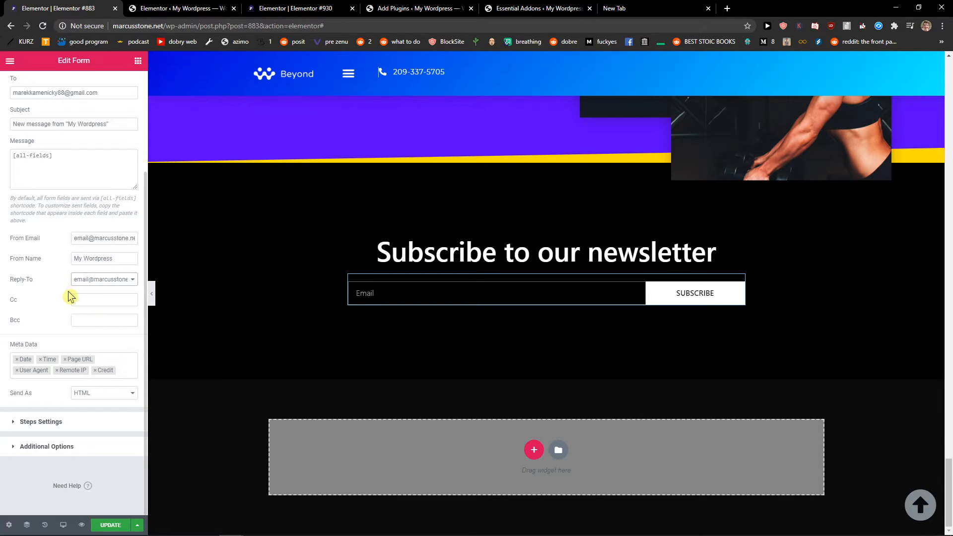
mouse_move(110, 402)
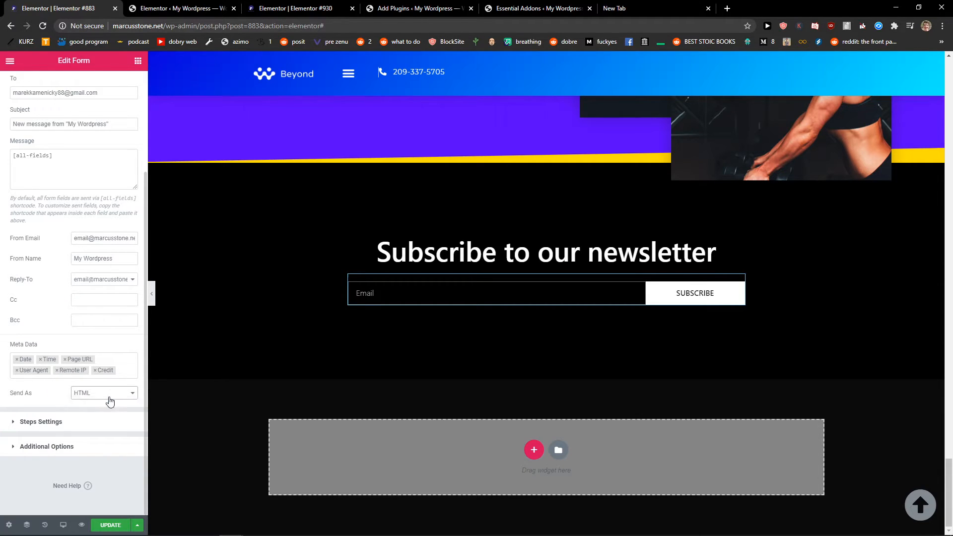
left_click(104, 393)
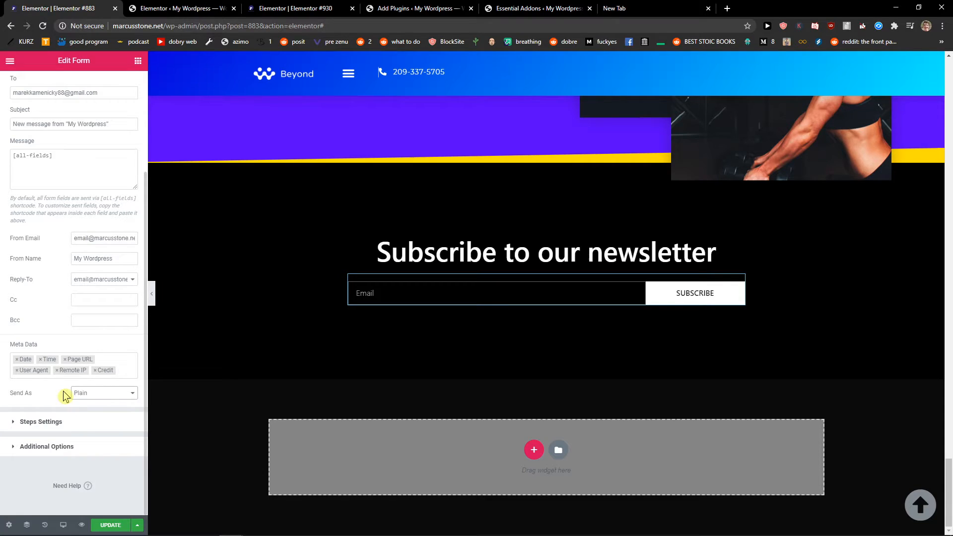
left_click(104, 393)
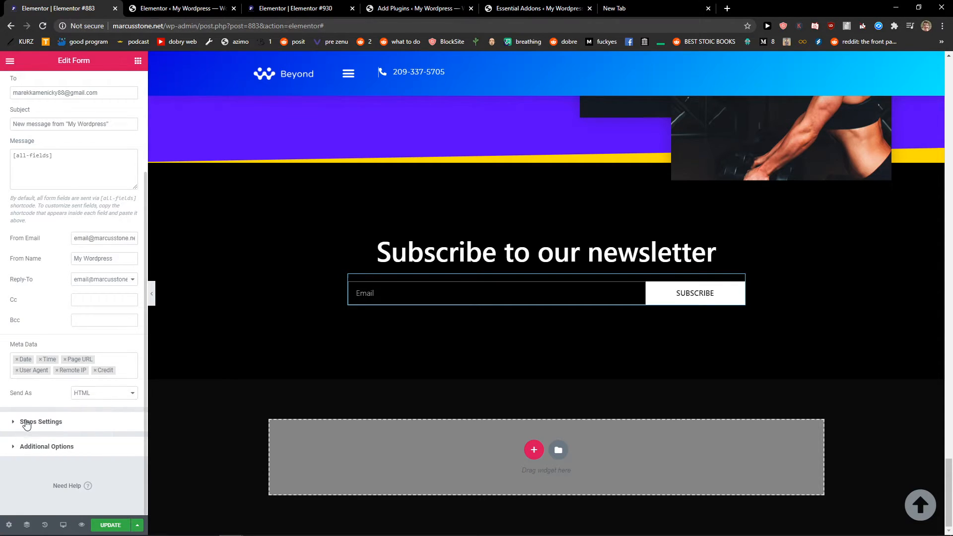
left_click(104, 236)
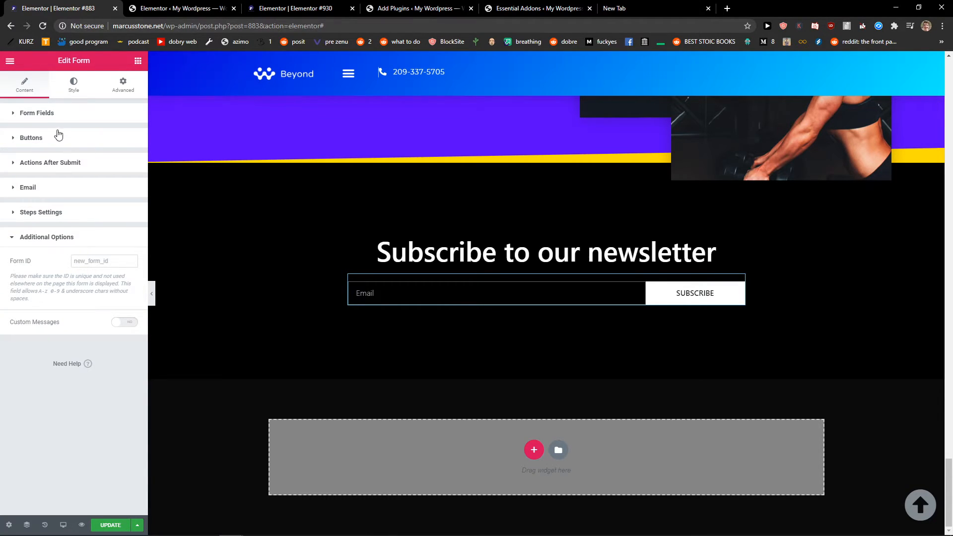
Switch the Edit Form panel to its Style settings
left_click(73, 85)
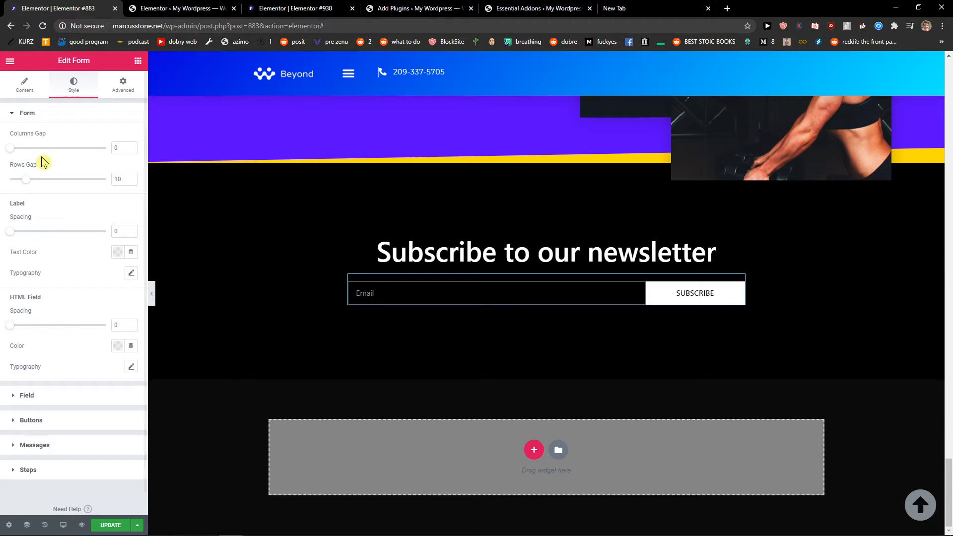
mouse_move(18, 438)
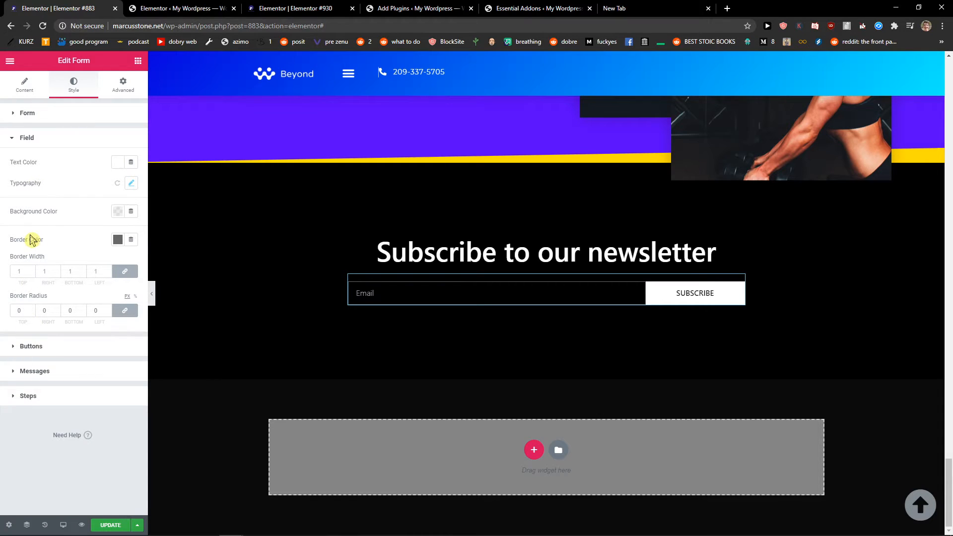
Add a second Text field labelled Name with 75% column width
left_click(24, 84)
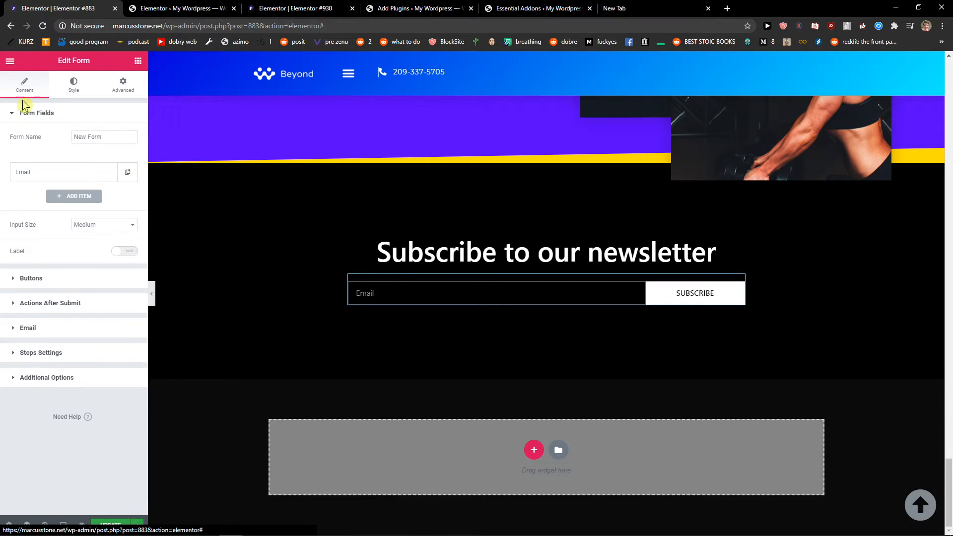
double_click(83, 137)
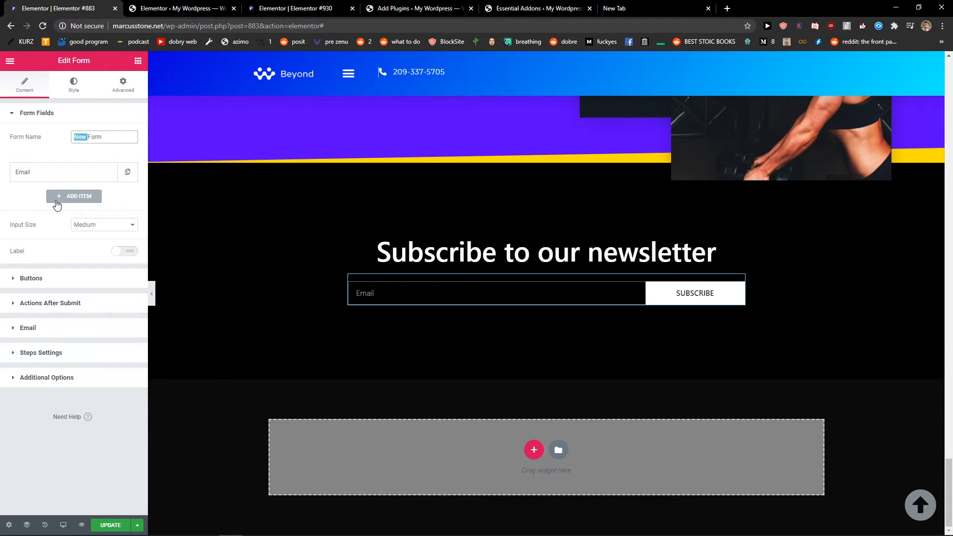
left_click(74, 196)
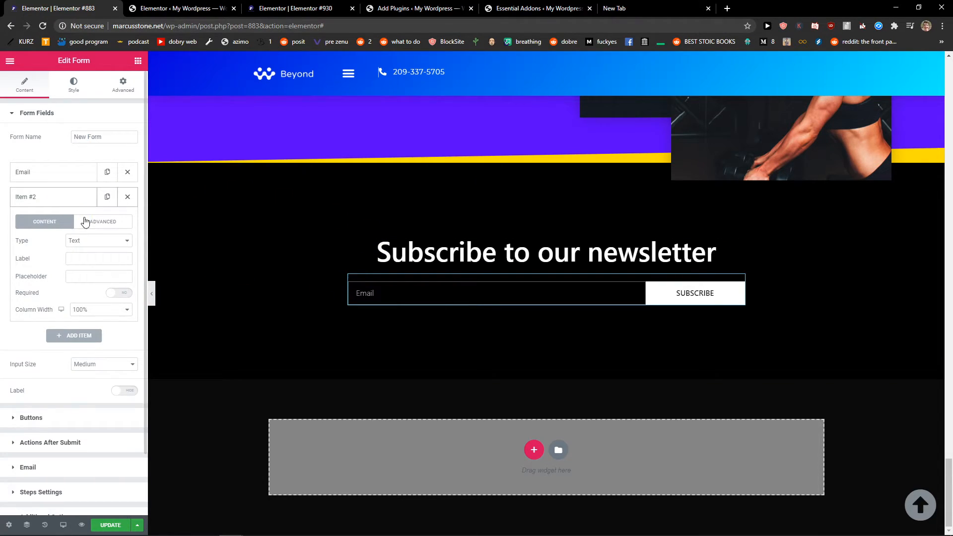
left_click(98, 241)
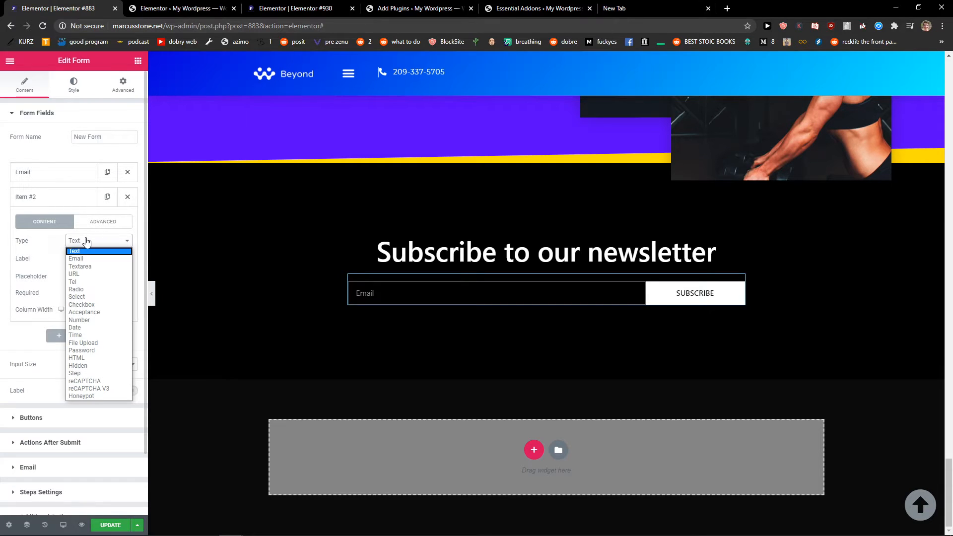
left_click(73, 251)
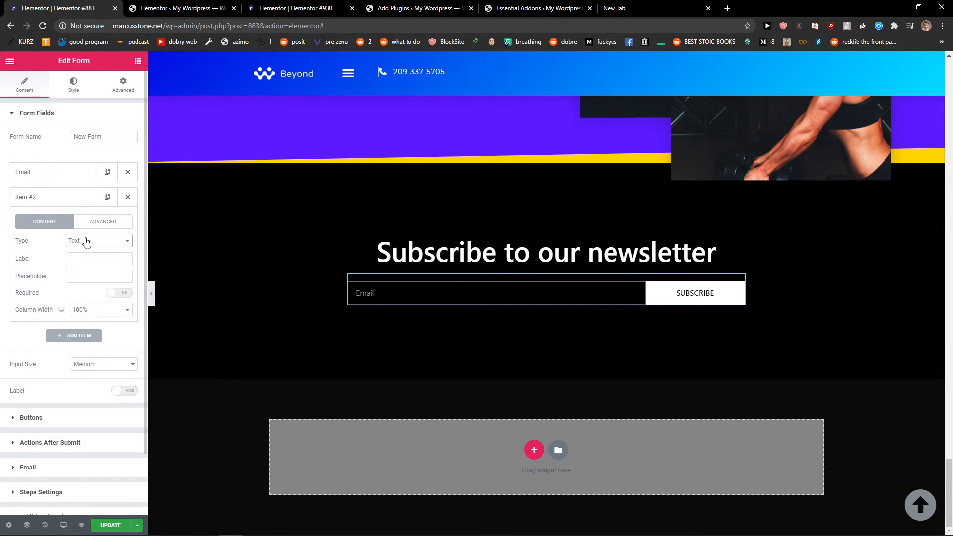
type("Name")
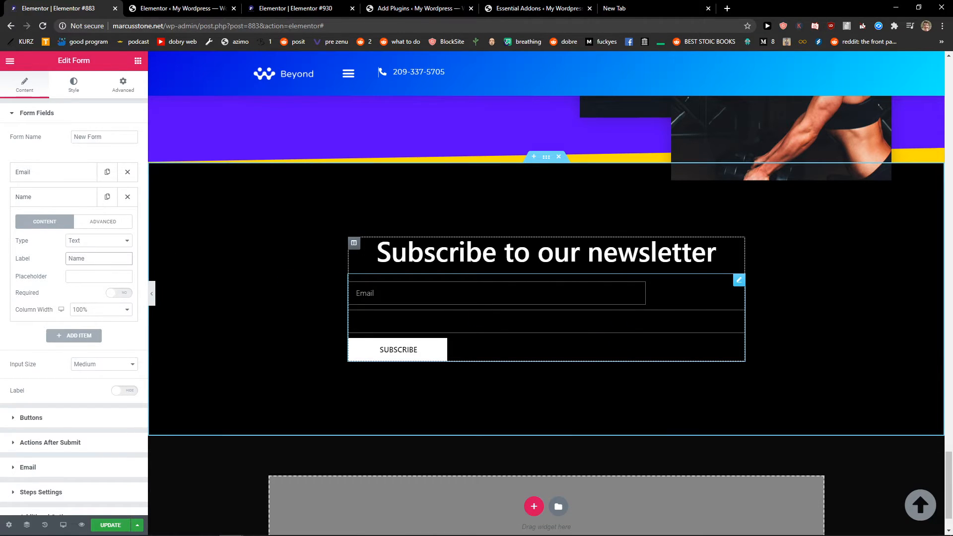
left_click(100, 310)
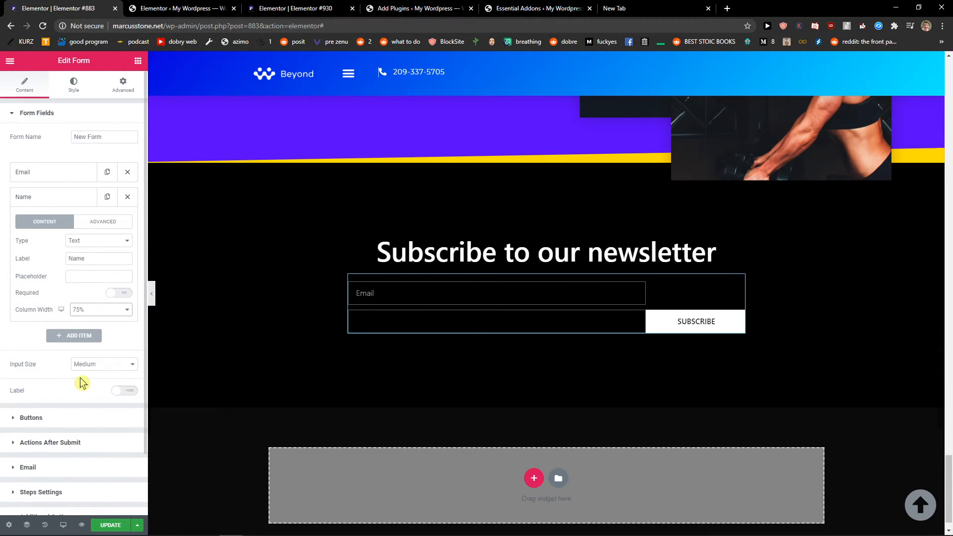
Set the new field's placeholder to 'Name' and update the page
left_click(496, 322)
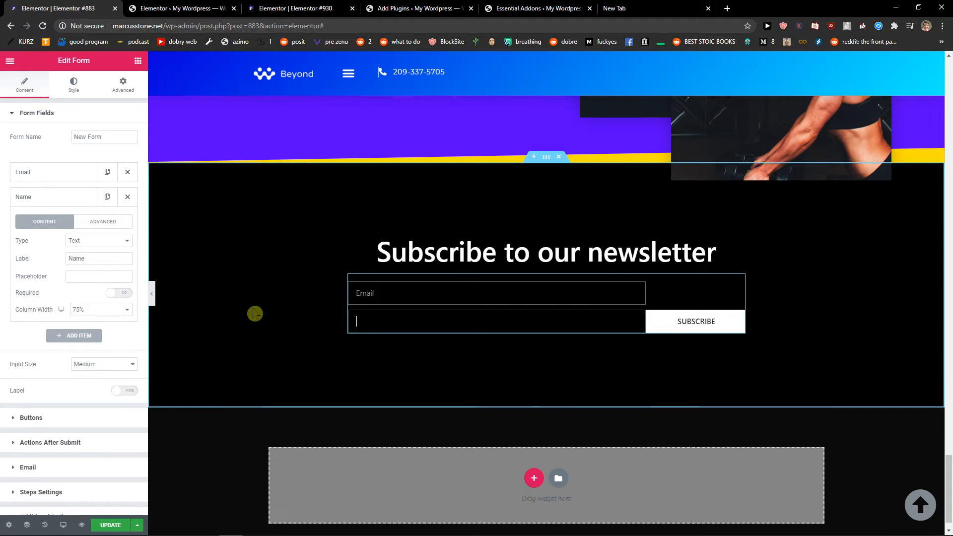
type("B")
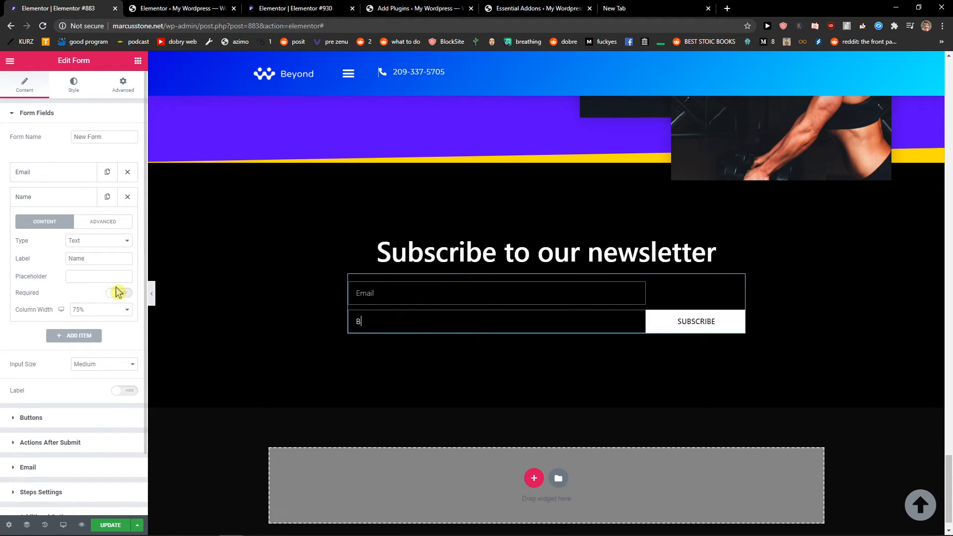
type("N")
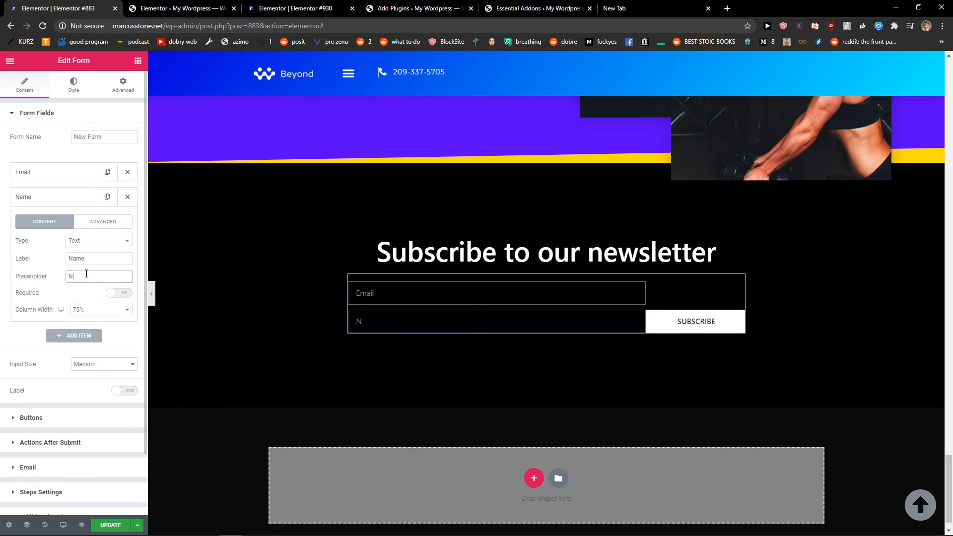
type("ame")
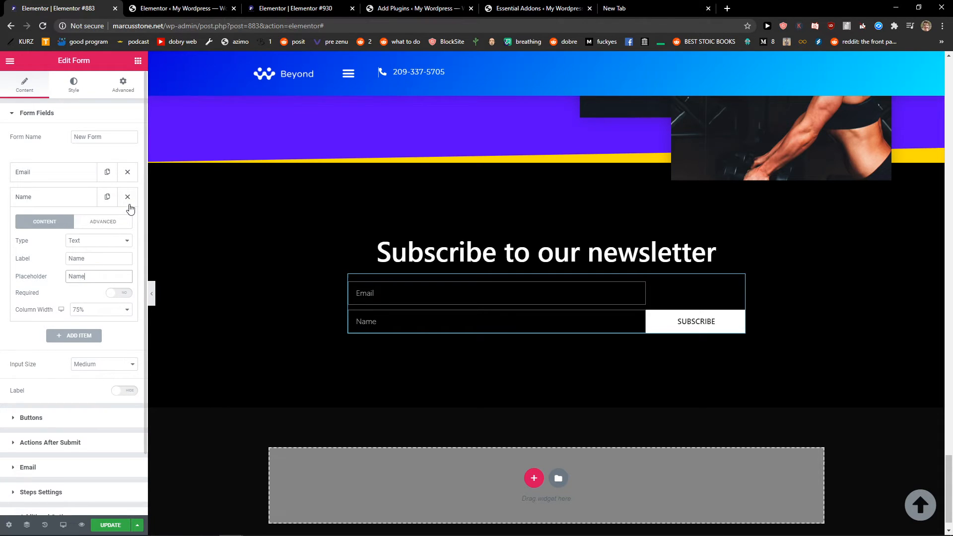
left_click(127, 197)
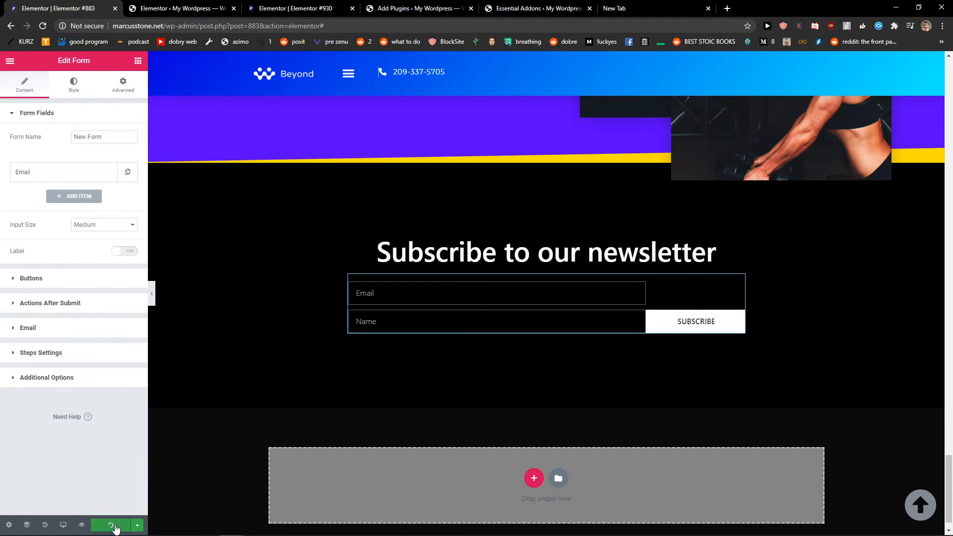
mouse_move(79, 524)
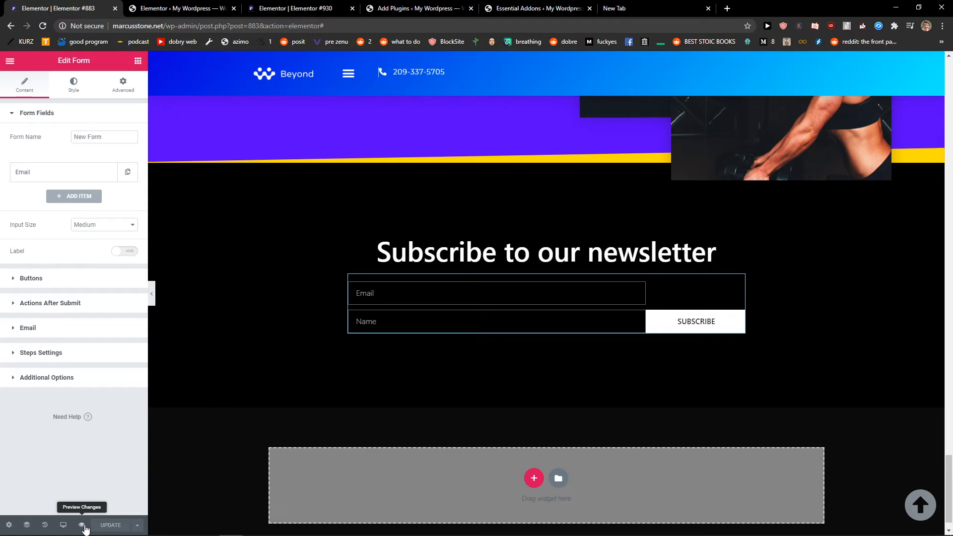
Preview the page and submit the test email 'yessi' through the newsletter form
left_click(80, 525)
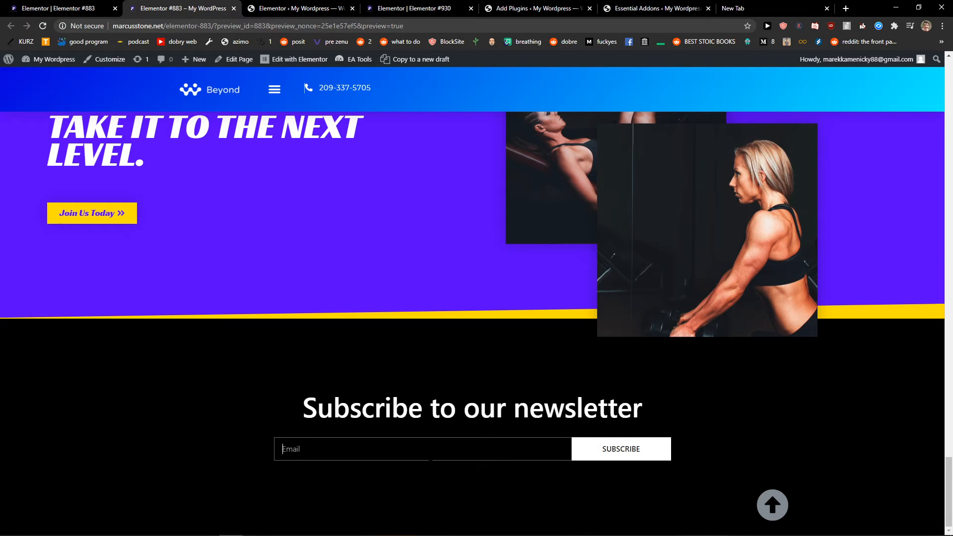
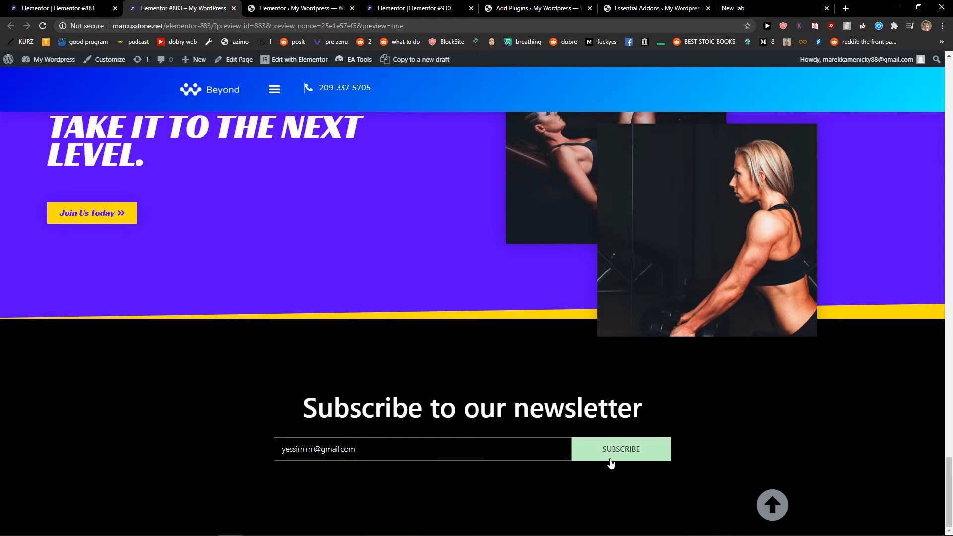
left_click(621, 449)
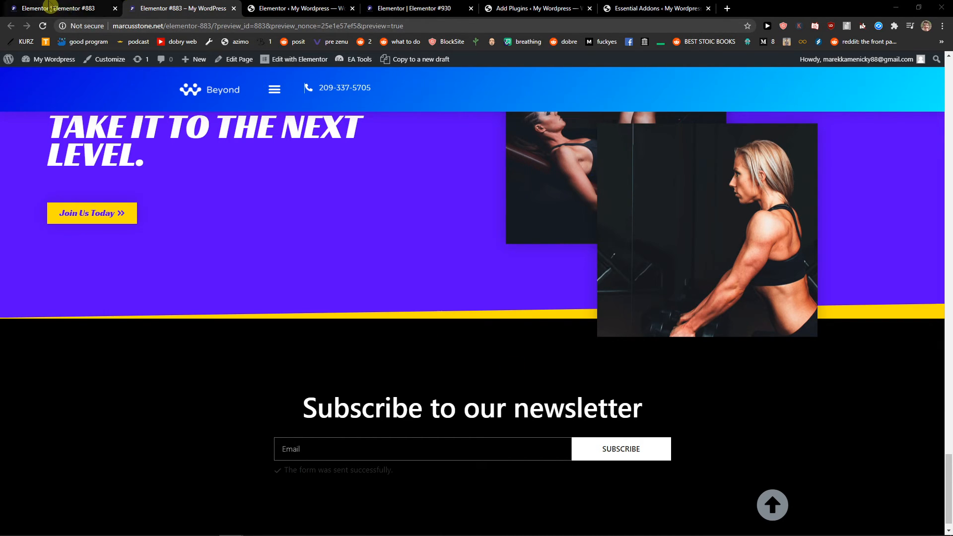
Back in the editor, review the Email To, From and Reply-To settings and available after-submit actions
left_click(59, 9)
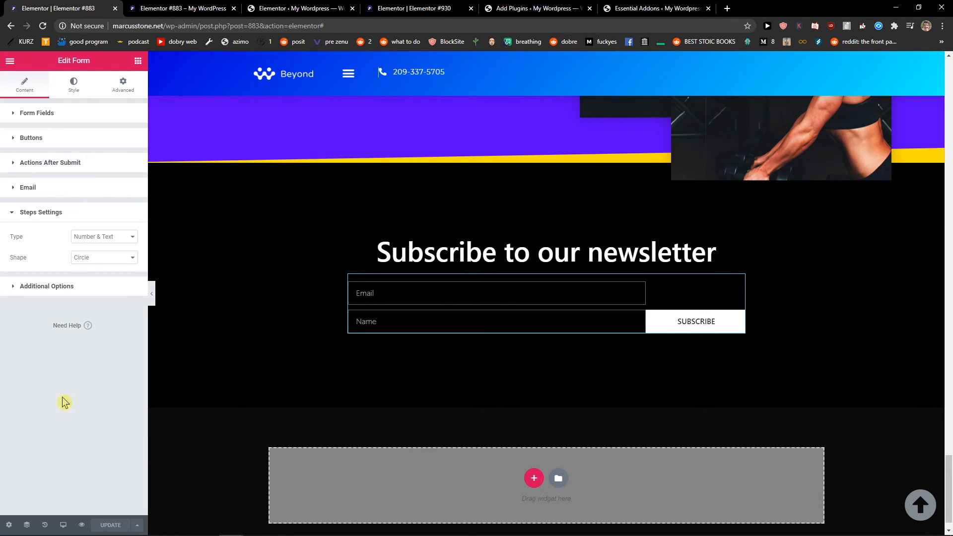
left_click(28, 187)
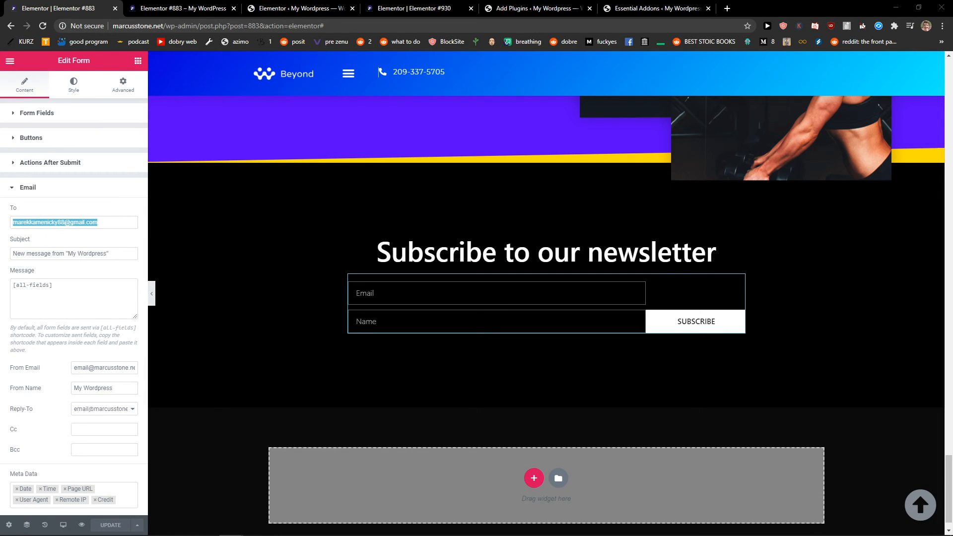
left_click(61, 223)
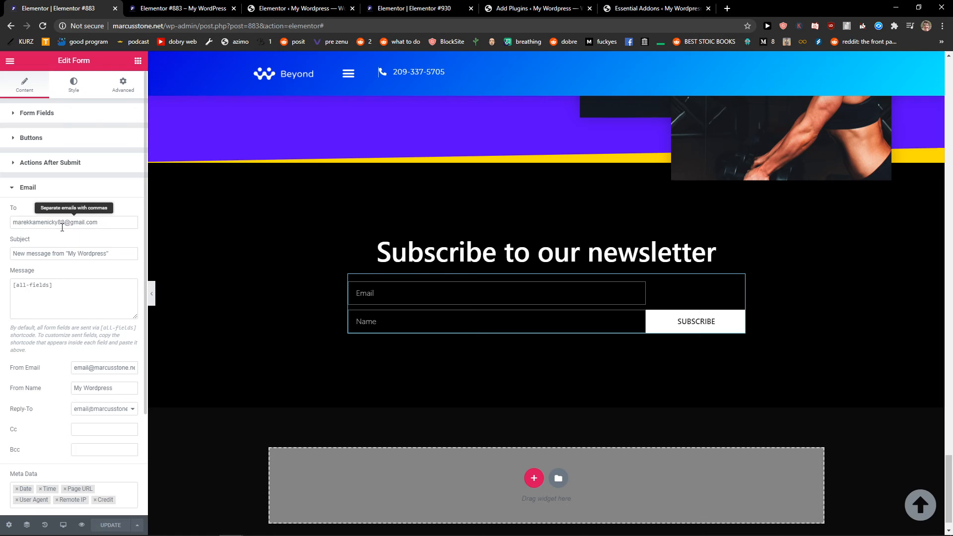
left_click(104, 368)
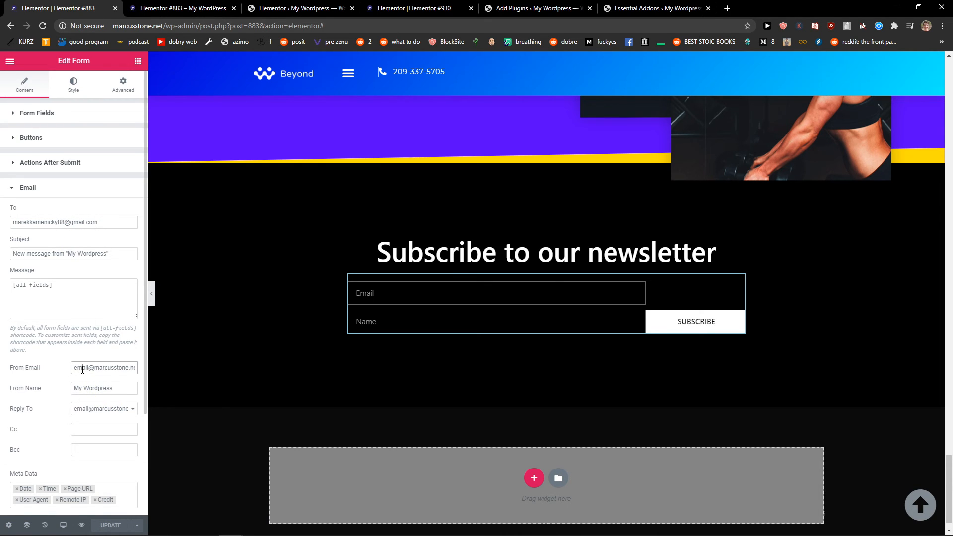
left_click(104, 408)
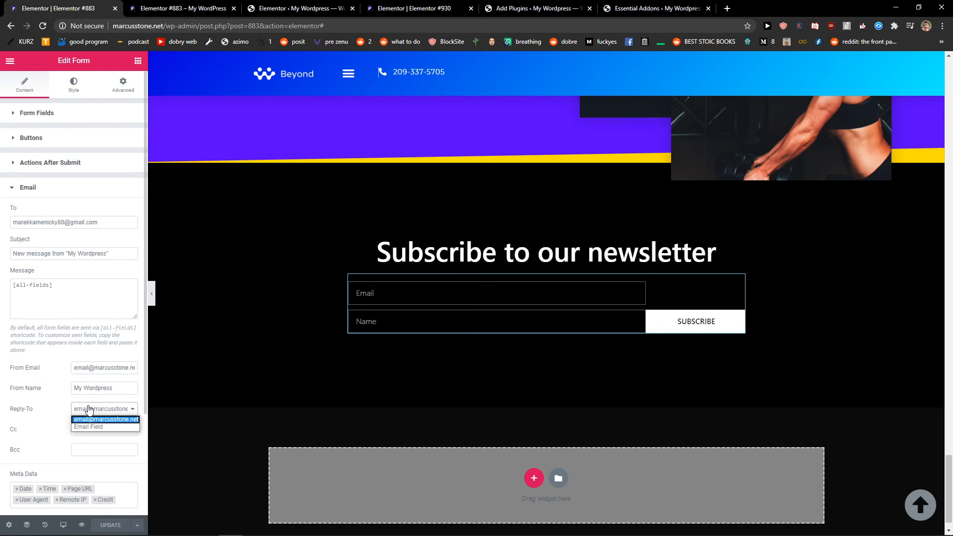
left_click(49, 163)
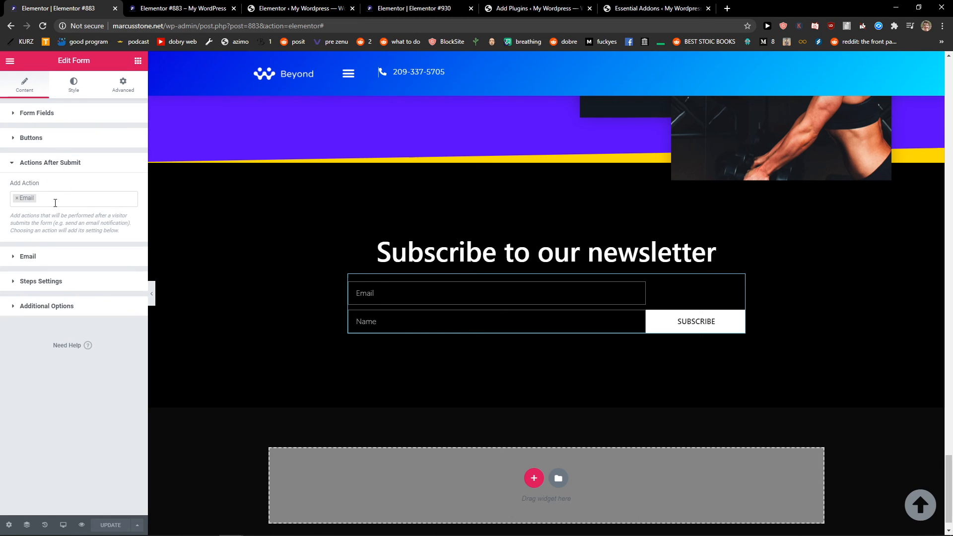
left_click(73, 198)
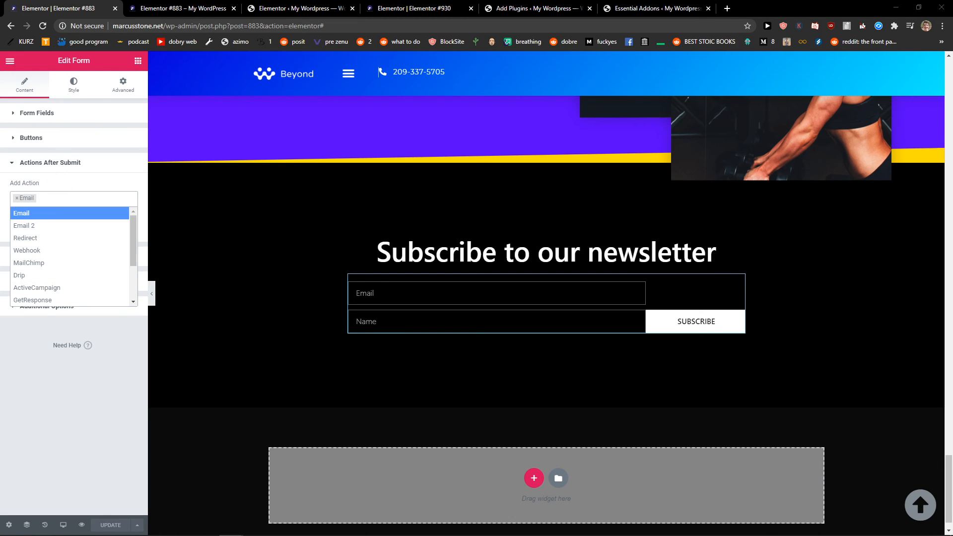